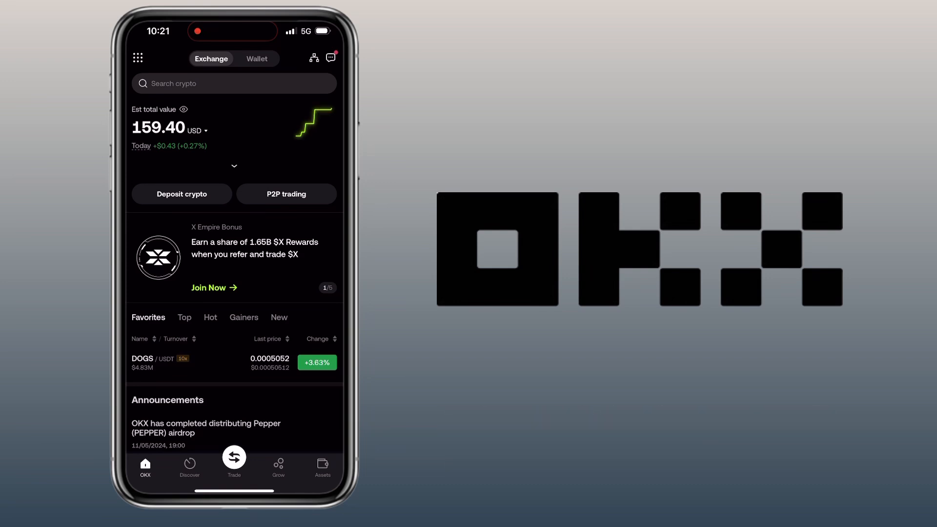
Step: Enter text ending '...orders to execute trades directly on the exchange.'
{"action": "scroll", "scroll_direction": "left", "scroll_amount": 3}
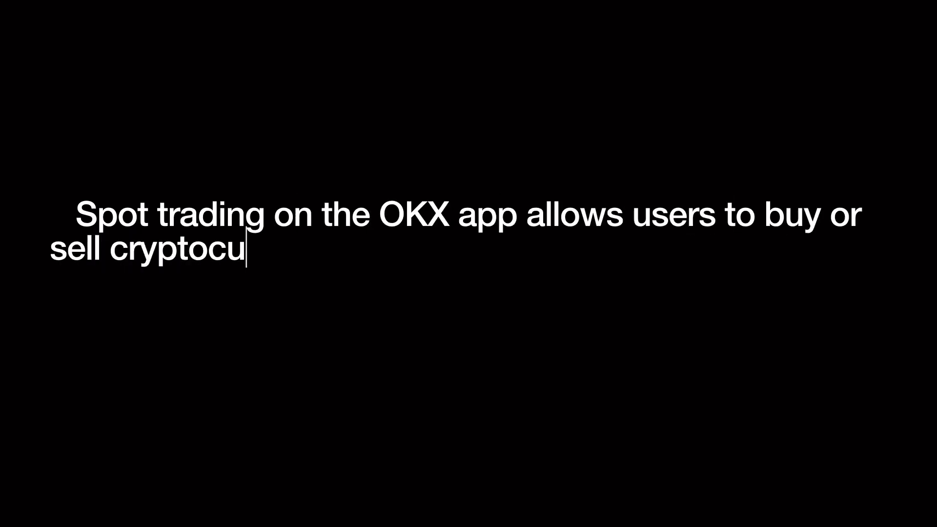
{"action": "type", "text": "rrencies instantly at current market prices."}
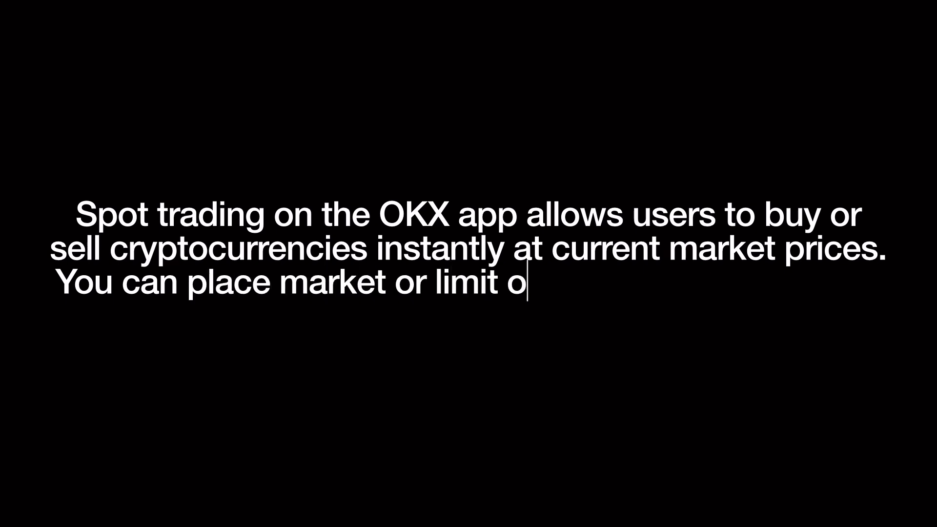
{"action": "type", "text": "rders to execute trades directly on the"}
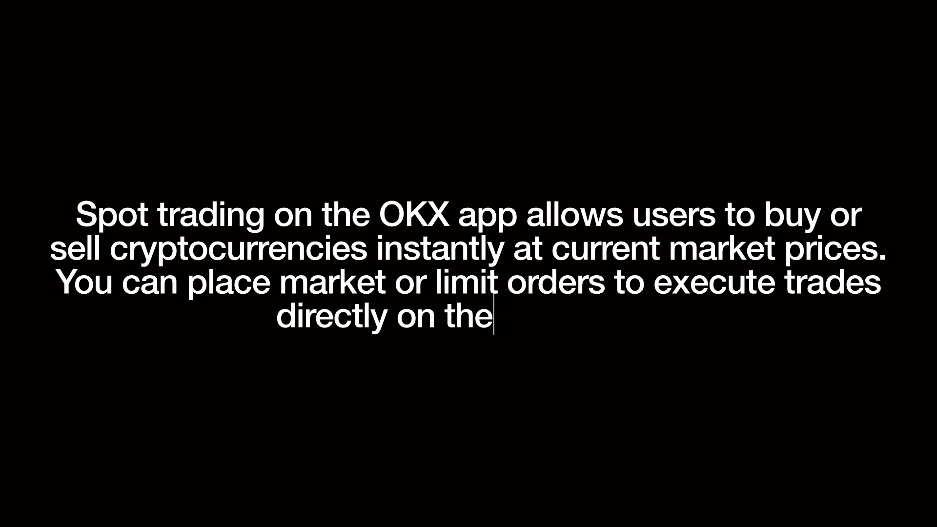
{"action": "type", "text": "exchange."}
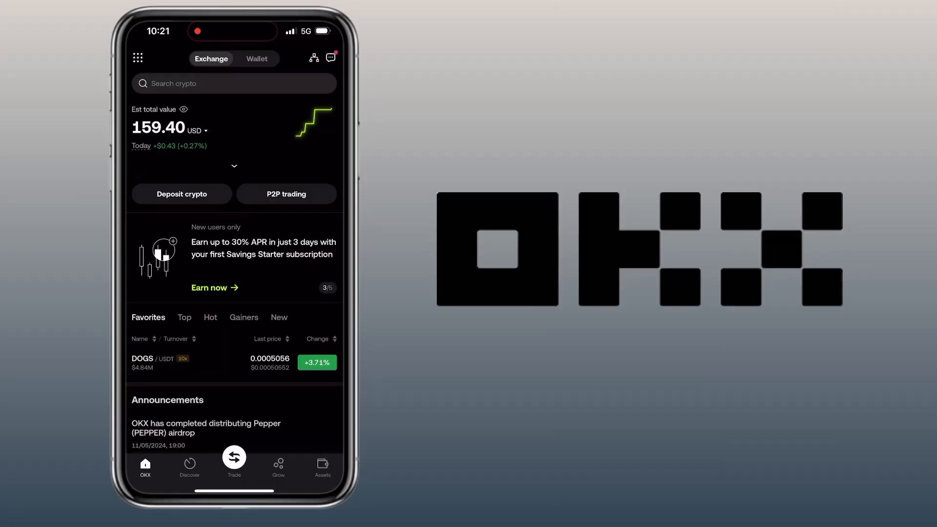
Step: Search 'cat' among trading pairs and open the CAT/USDT spot pair
{"action": "left_click", "coordinate": [234, 462]}
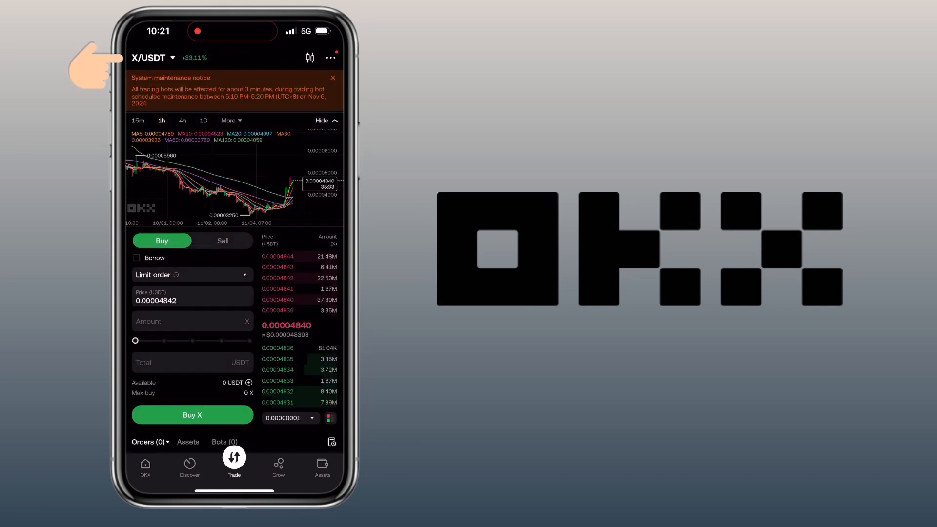
{"action": "left_click", "coordinate": [150, 58]}
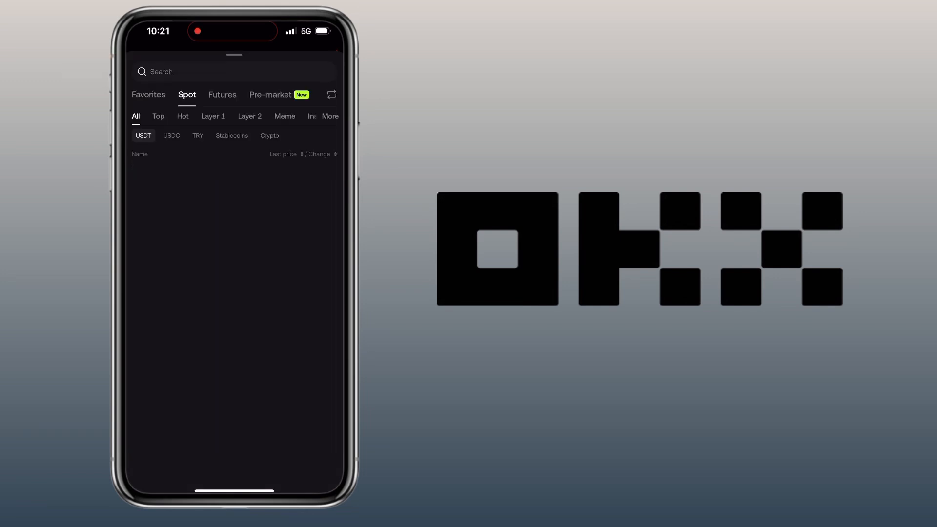
{"action": "left_click", "coordinate": [187, 94]}
{"action": "type", "text": "q"}
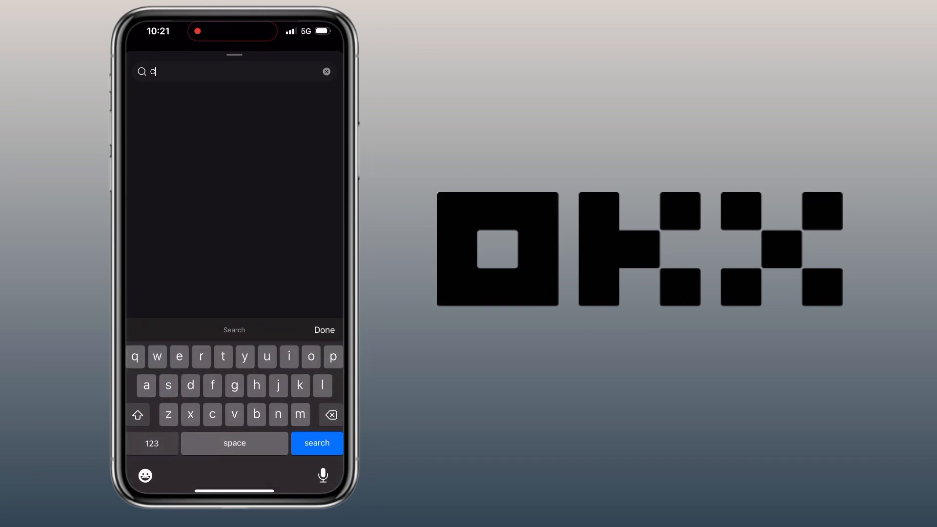
{"action": "type", "text": "at"}
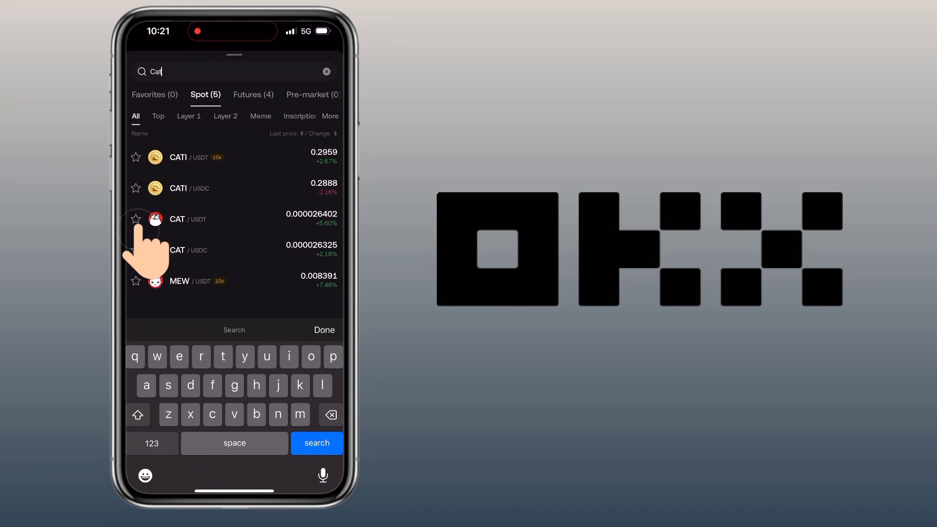
{"action": "left_click", "coordinate": [136, 219]}
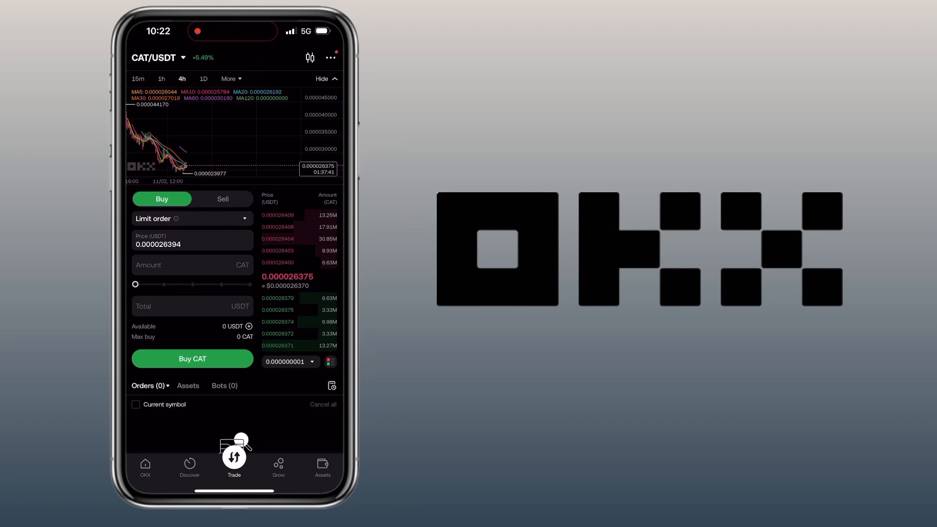
Step: Keep Limit order as the CAT/USDT buy order type
{"action": "left_click", "coordinate": [191, 218]}
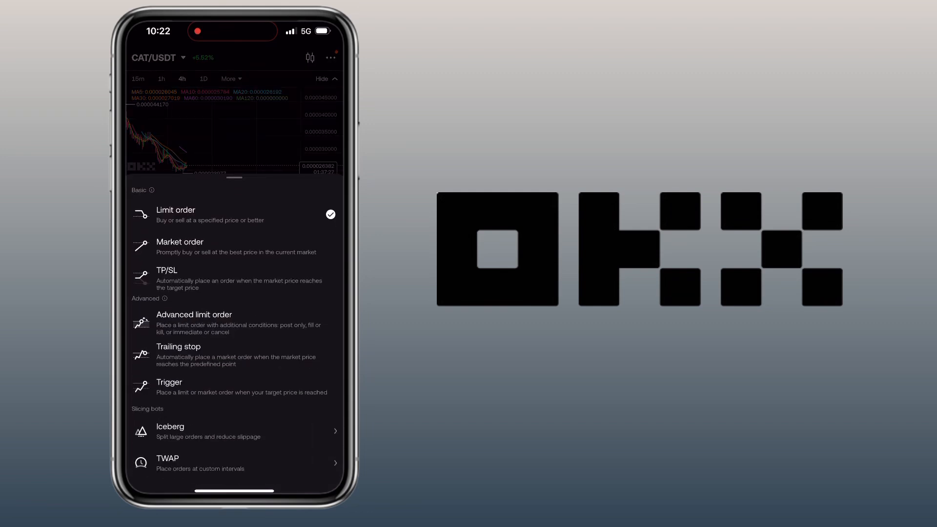
{"action": "left_click", "coordinate": [175, 210]}
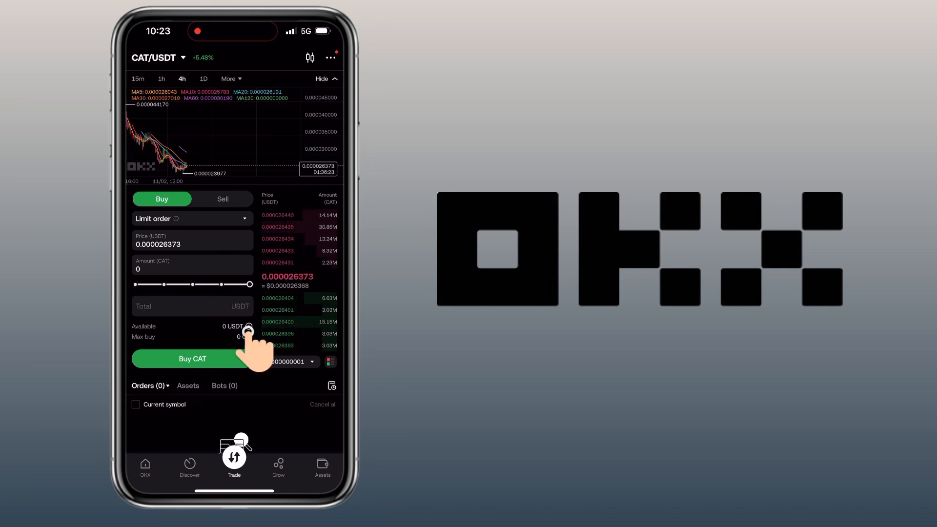
Step: Transfer the maximum 159.25 USDT from the funding to the trading account
{"action": "left_click", "coordinate": [248, 327]}
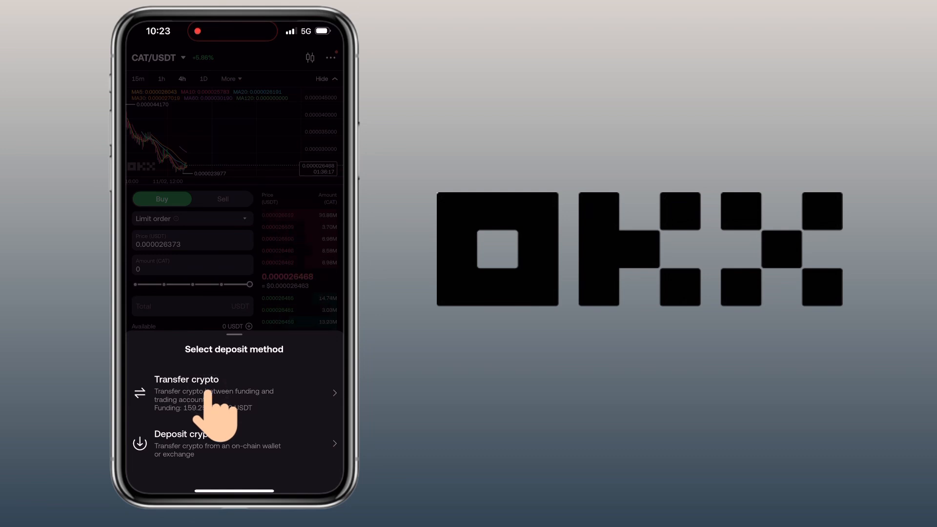
{"action": "left_click", "coordinate": [213, 392]}
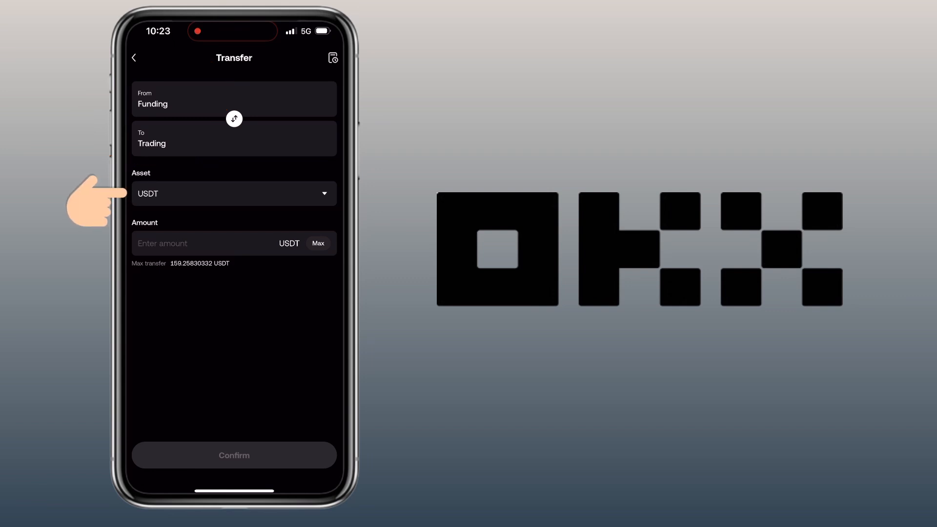
{"action": "left_click", "coordinate": [318, 243]}
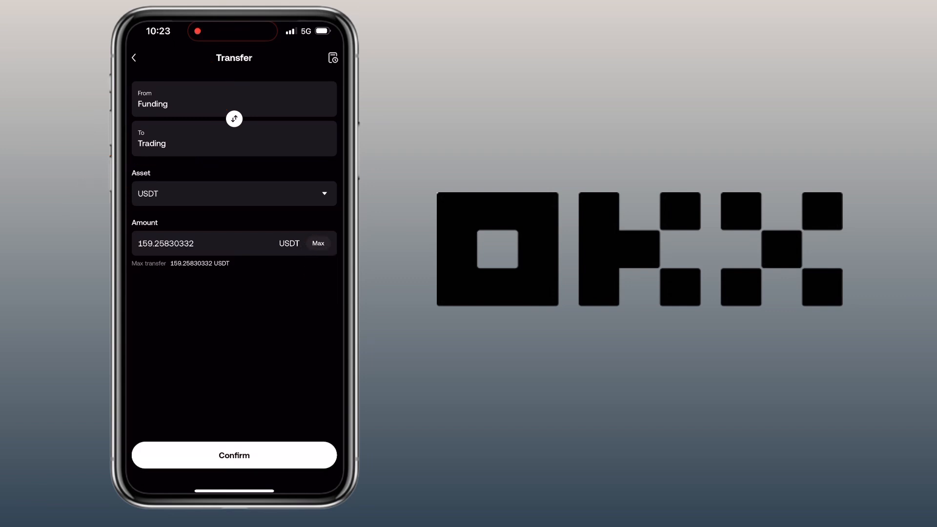
{"action": "left_click", "coordinate": [234, 455]}
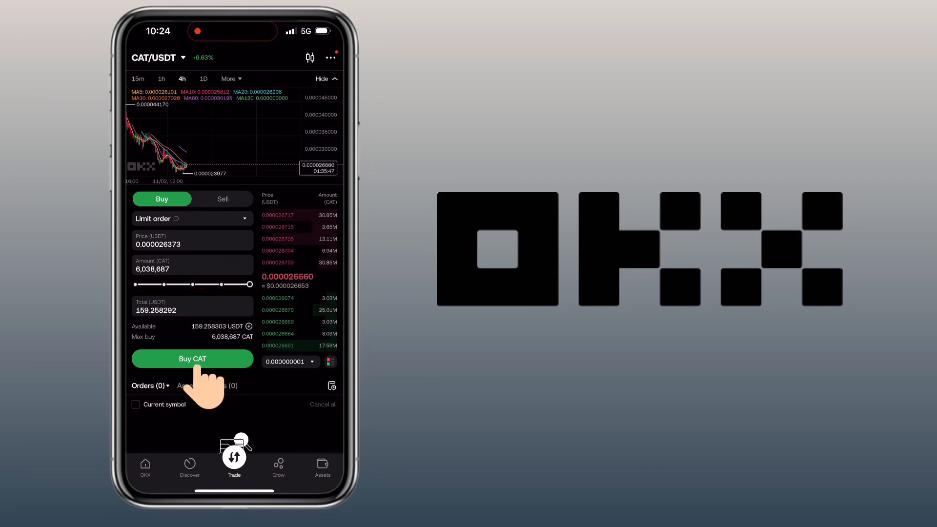
Step: Confirm the limit buy of 5,984,904 CAT at 0.00002661 USDT and dismiss the notification prompt
{"action": "left_click", "coordinate": [192, 359]}
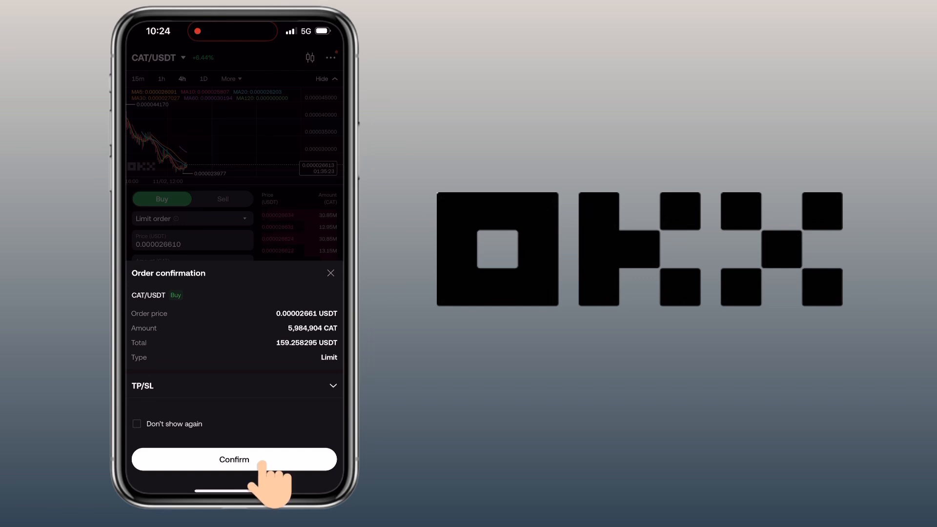
{"action": "left_click", "coordinate": [233, 459]}
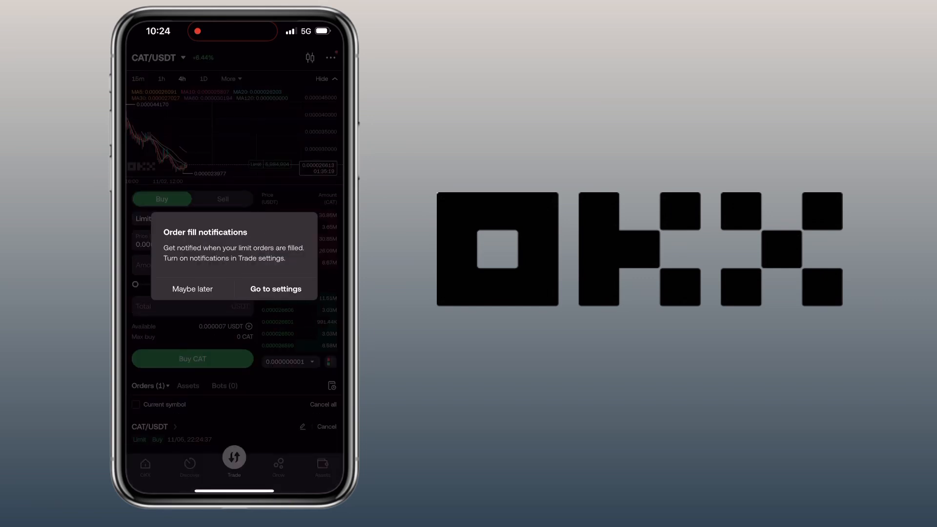
{"action": "left_click", "coordinate": [193, 288]}
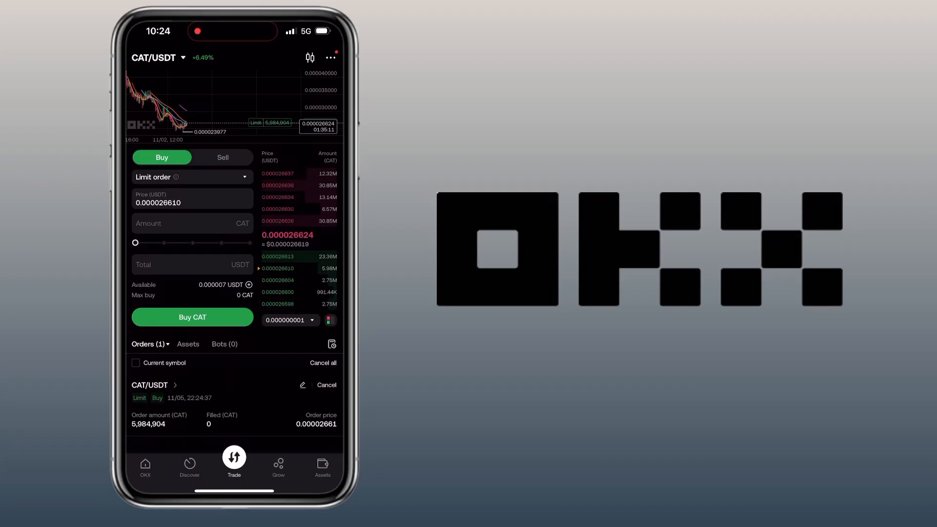
{"action": "left_click", "coordinate": [326, 385]}
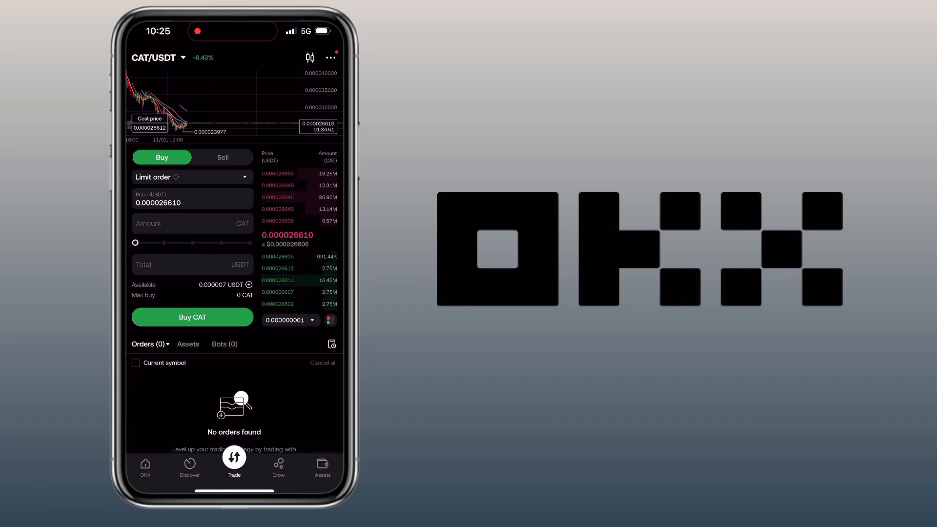
Step: Check My trades history, then switch the CAT/USDT order form to Sell
{"action": "left_click", "coordinate": [332, 344]}
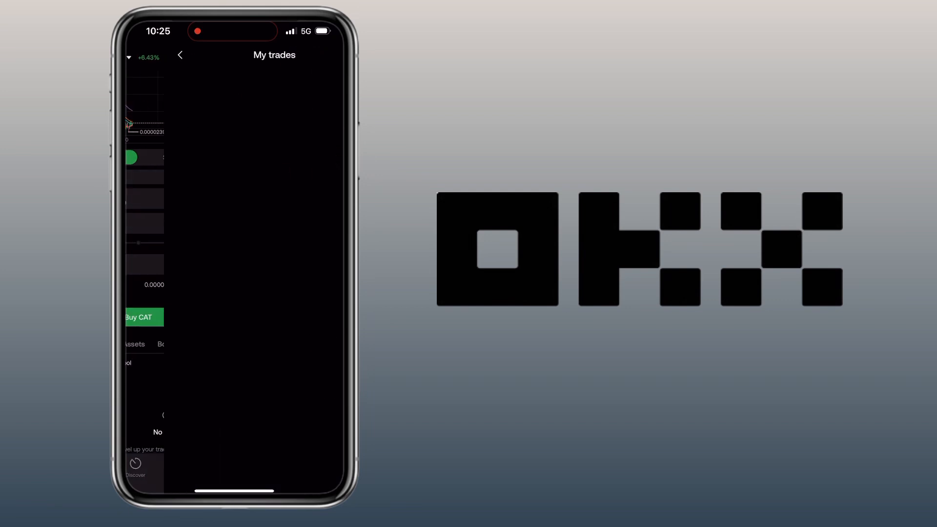
{"action": "left_click", "coordinate": [215, 77]}
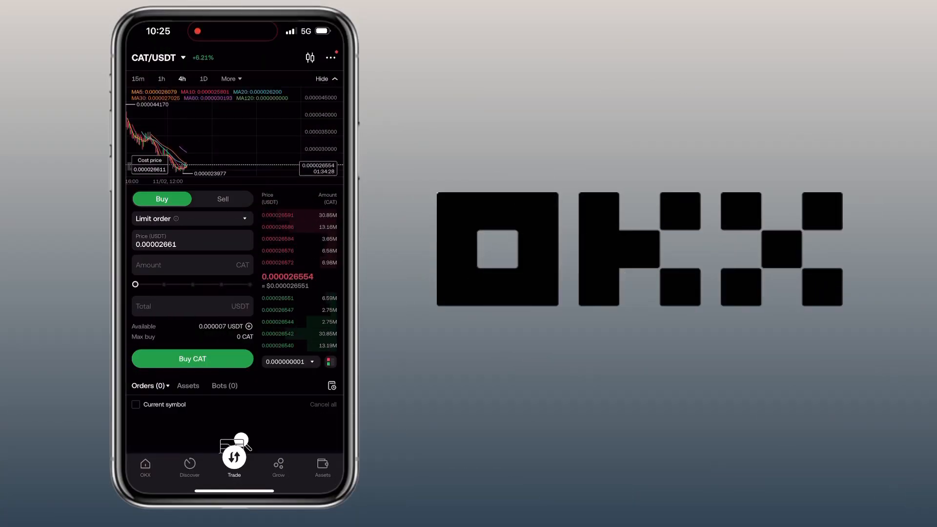
{"action": "left_click", "coordinate": [223, 198]}
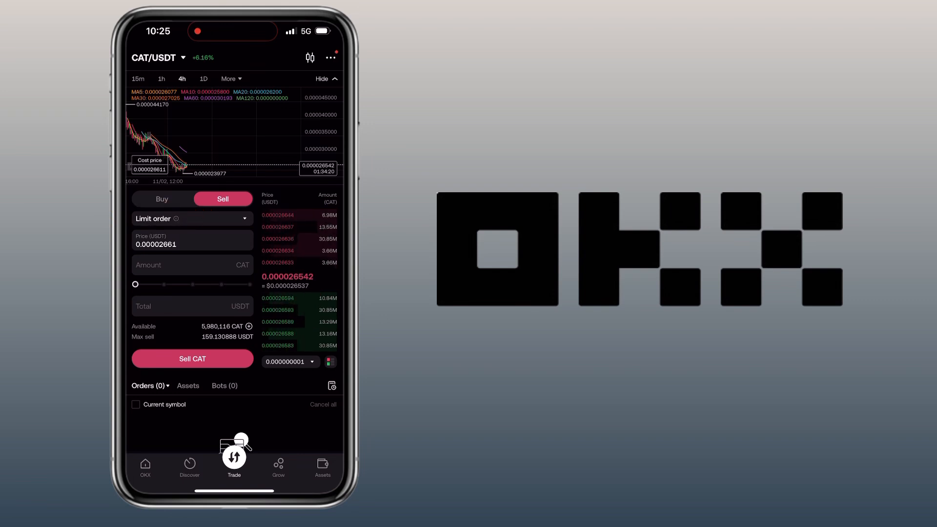
Step: Place and confirm a limit sell of all 5,980,116 CAT at 0.00005 USDT
{"action": "left_click", "coordinate": [192, 244]}
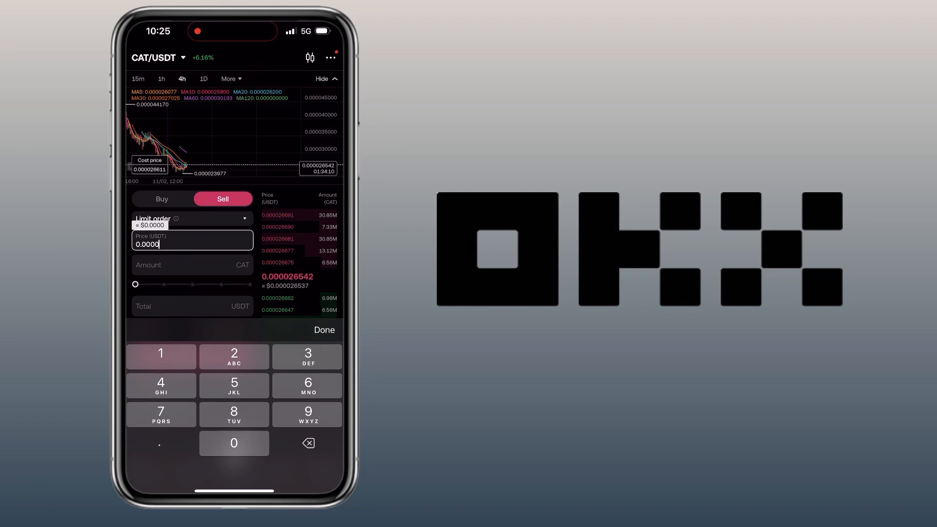
{"action": "left_click", "coordinate": [324, 330]}
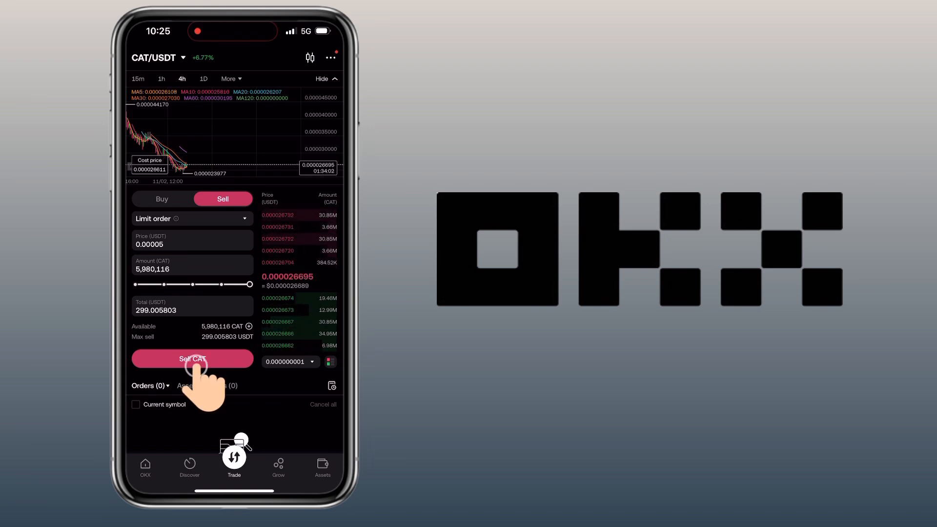
{"action": "left_click", "coordinate": [192, 359]}
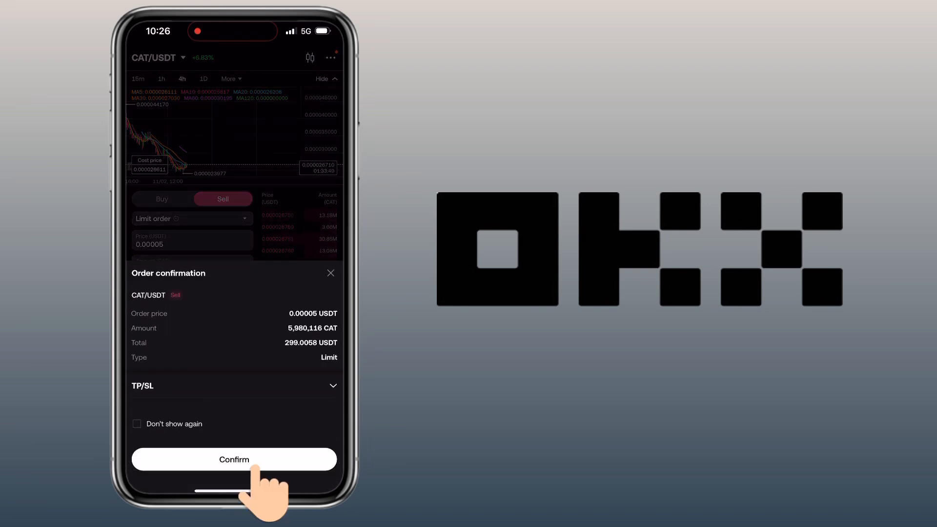
{"action": "left_click", "coordinate": [234, 460]}
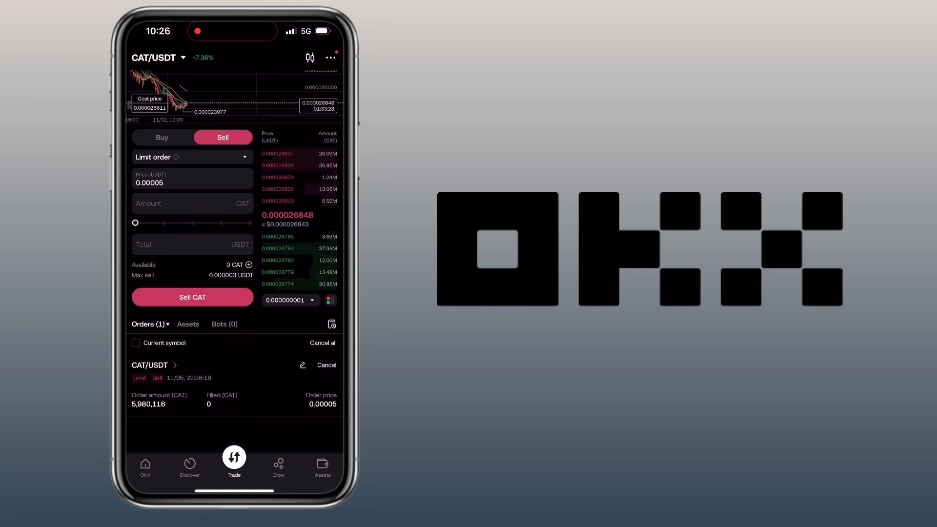
Step: Cancel the open 5,980,116 CAT limit sell order
{"action": "left_click", "coordinate": [326, 365]}
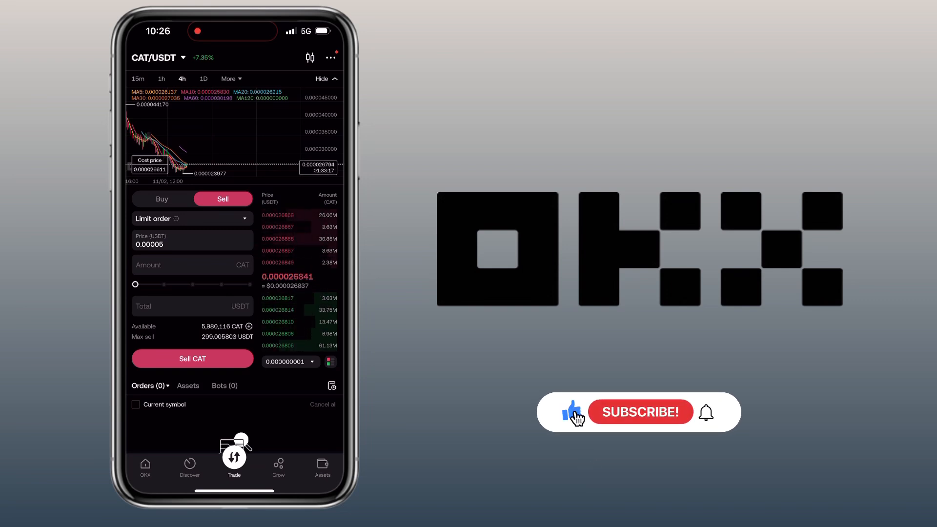
{"action": "left_click", "coordinate": [639, 412]}
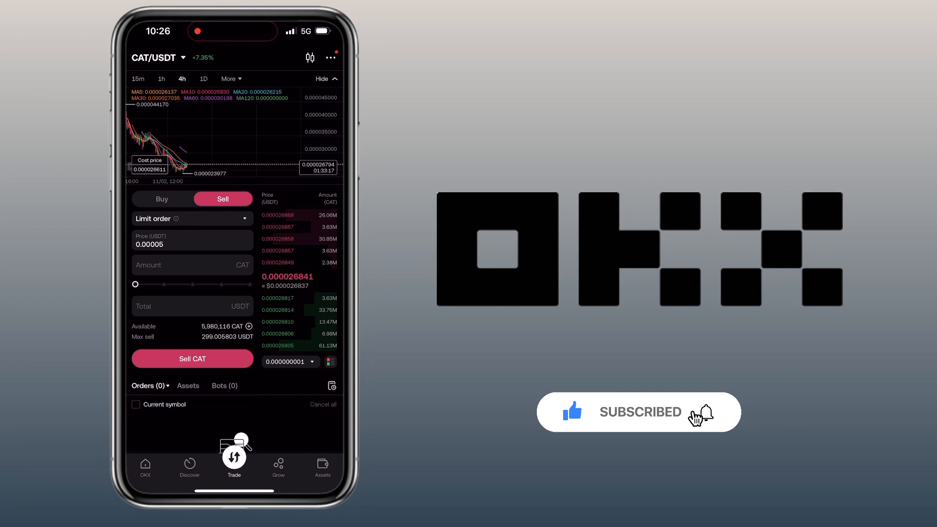